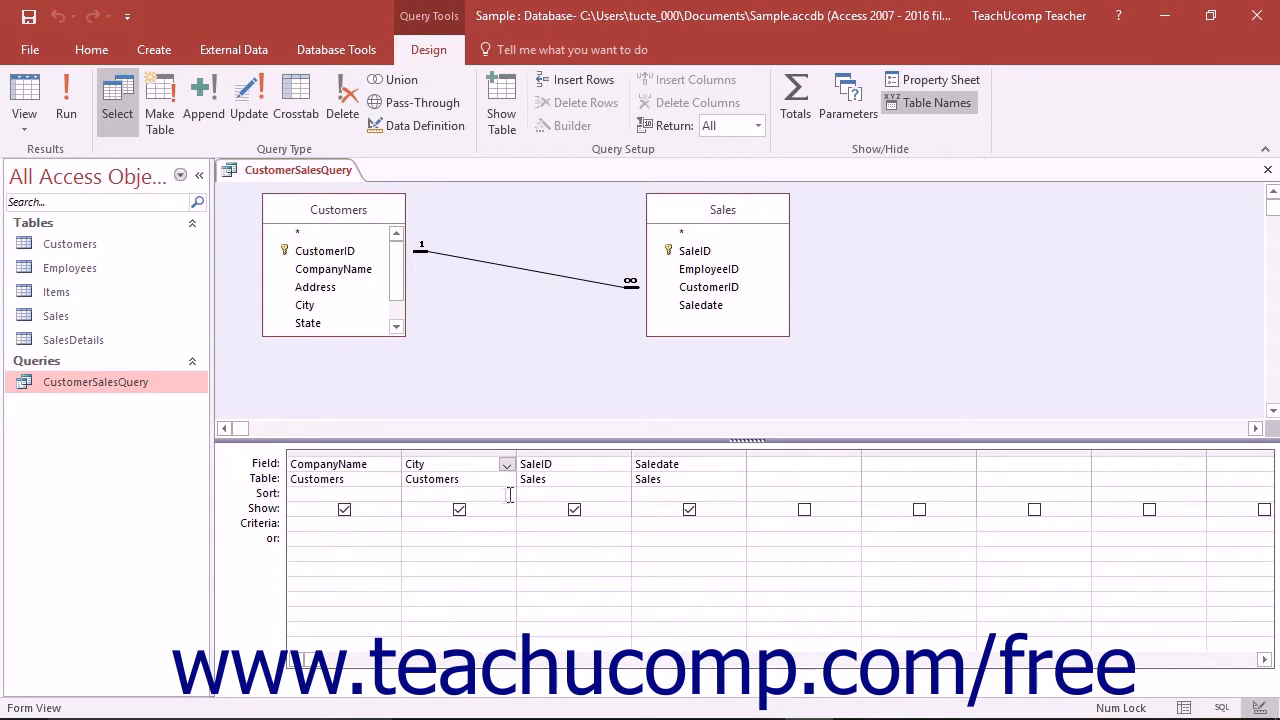
Set the Sort row to Ascending under City and under Saledate in the design grid
{"action": "left_click", "coordinate": [506, 492]}
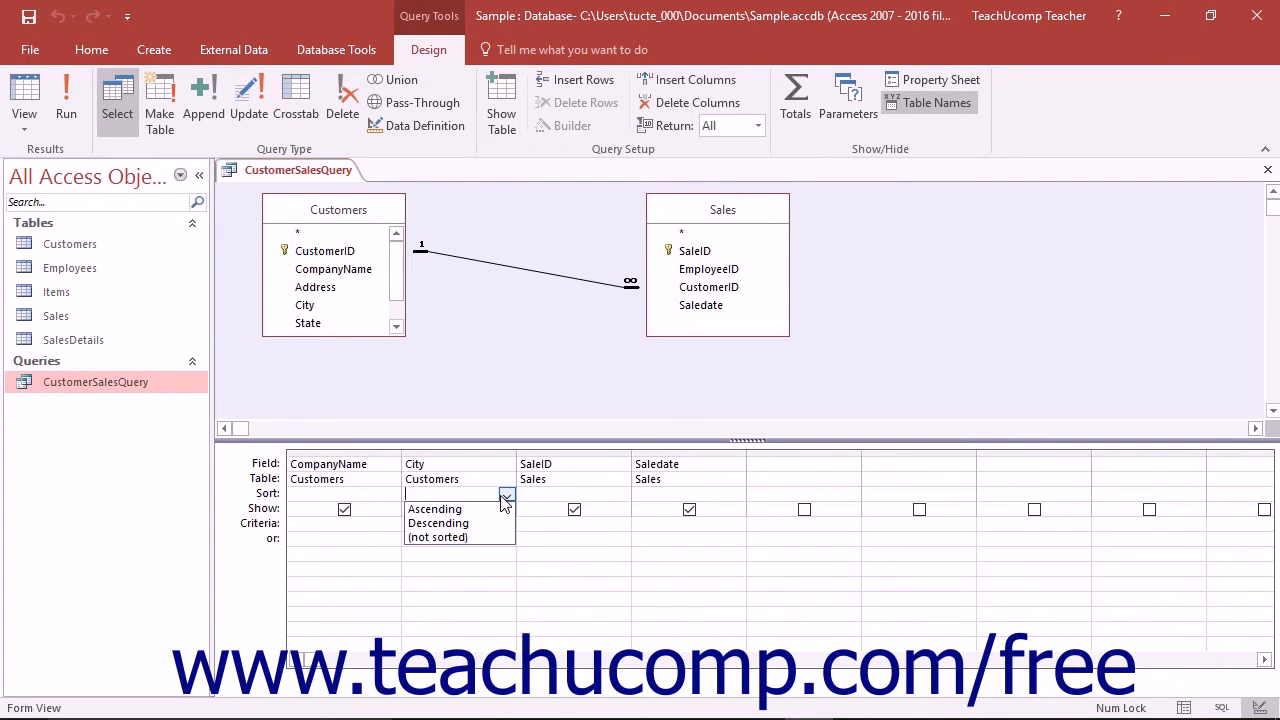
{"action": "mouse_move", "coordinate": [510, 504]}
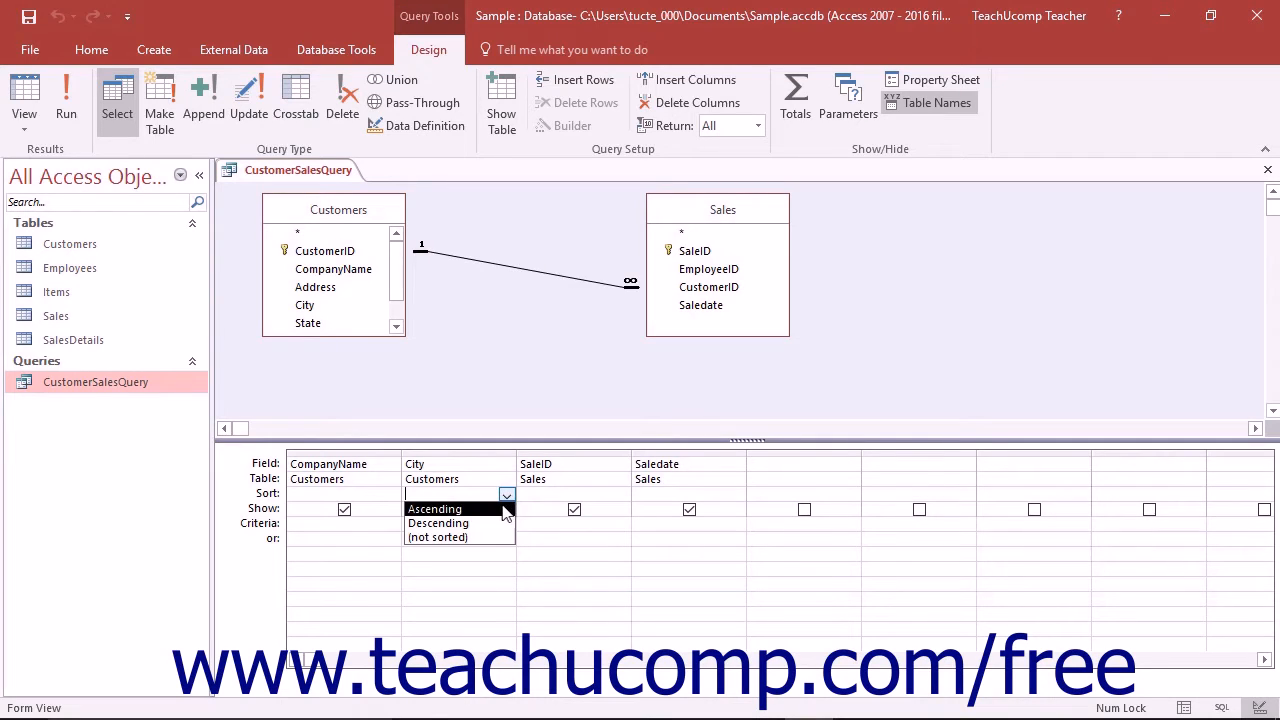
{"action": "left_click", "coordinate": [434, 510]}
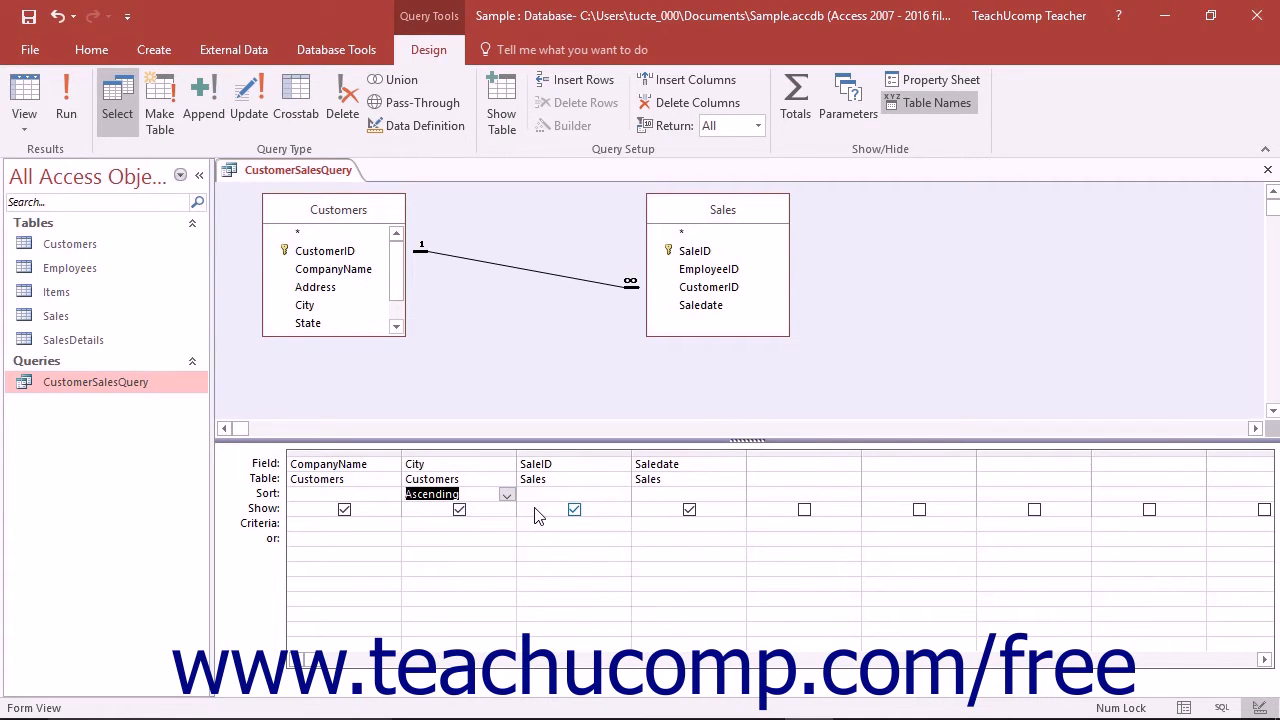
{"action": "left_click", "coordinate": [736, 494]}
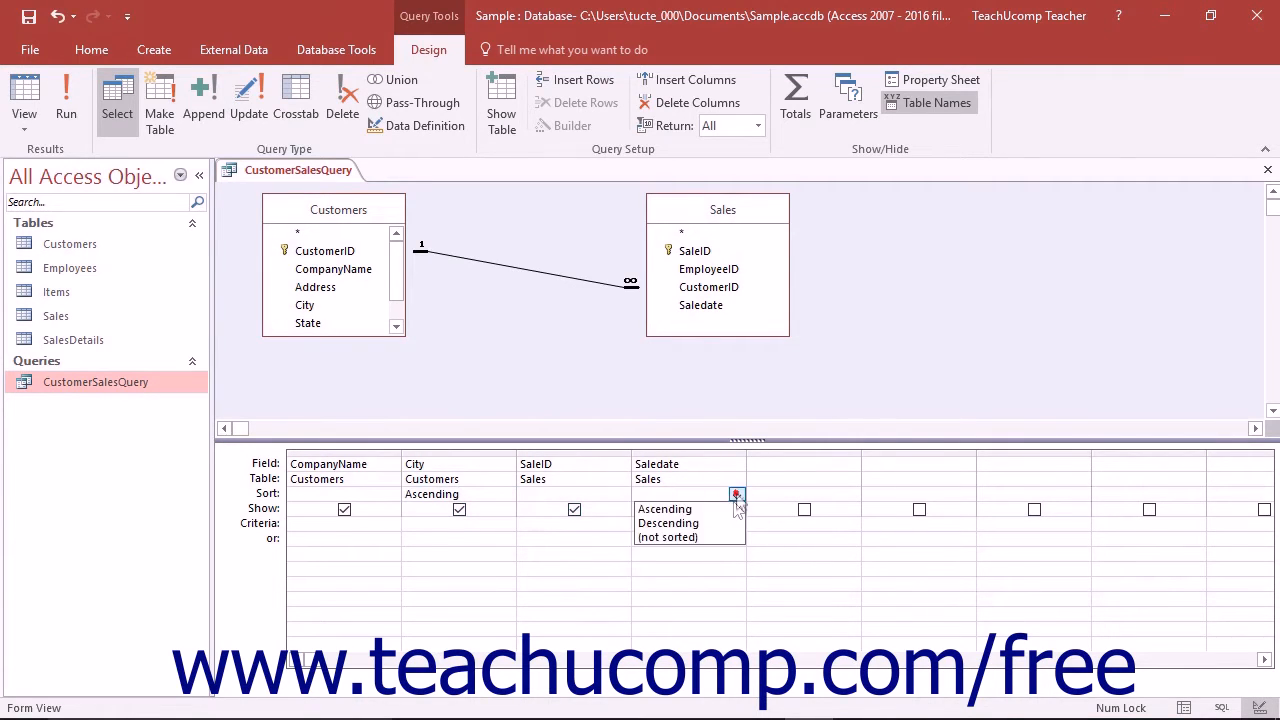
{"action": "left_click", "coordinate": [664, 510]}
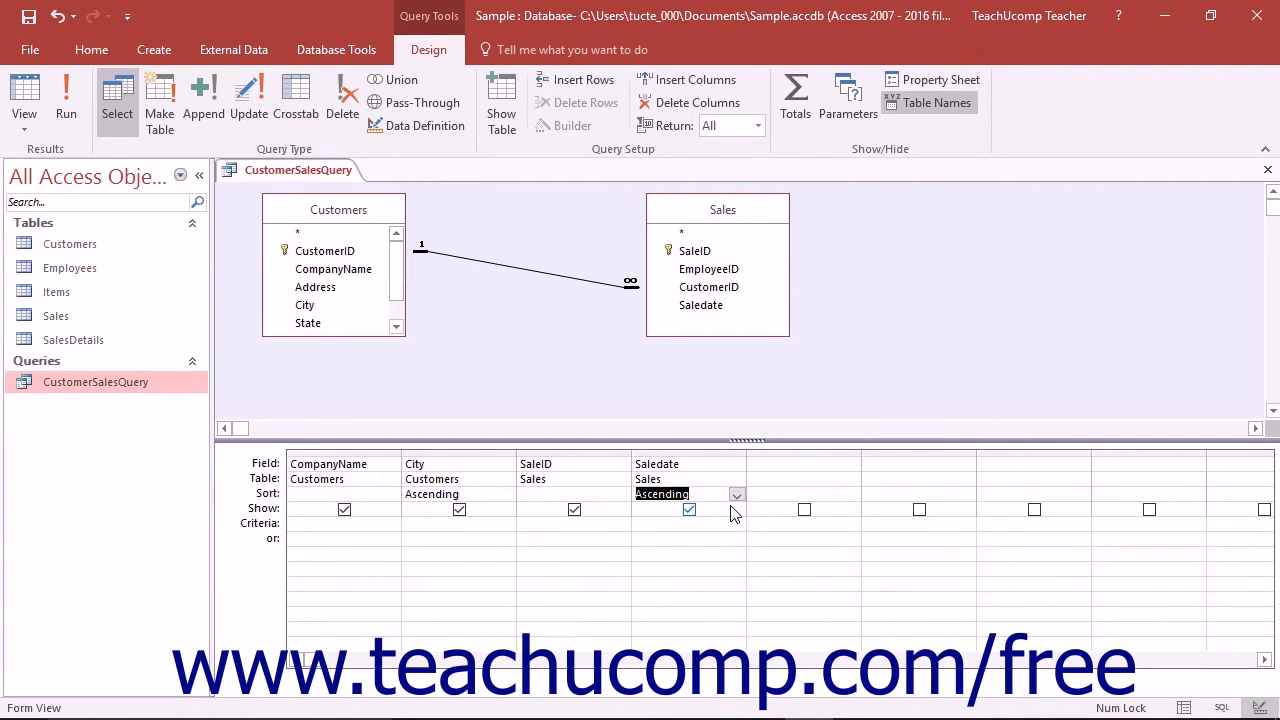
{"action": "left_click", "coordinate": [66, 96]}
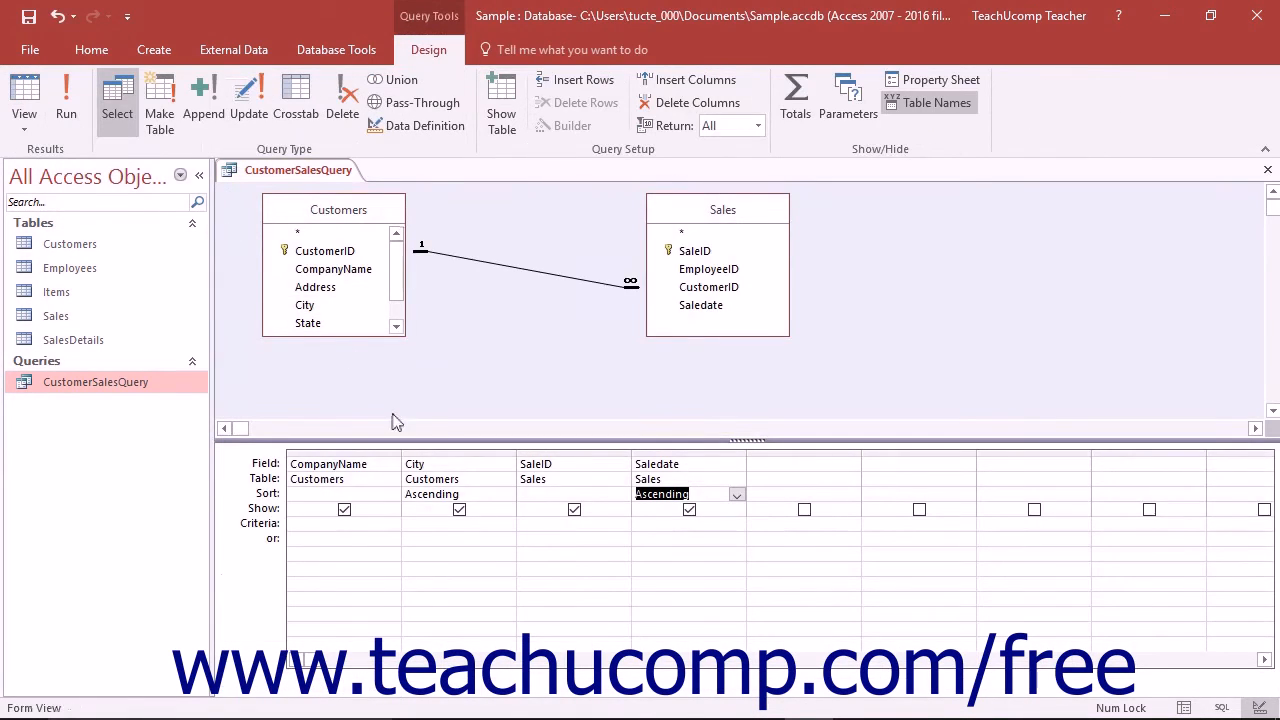
Clear the Sort row entries under Saledate and City so the query is unsorted
{"action": "left_click", "coordinate": [738, 494]}
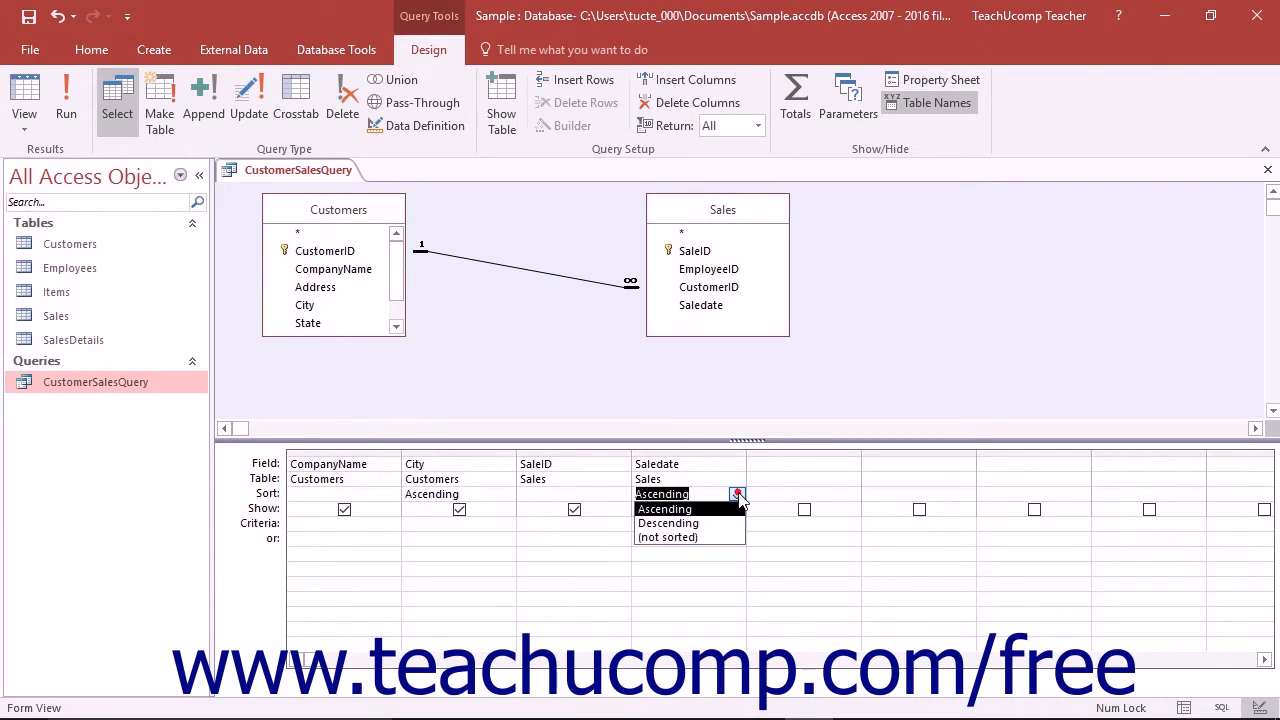
{"action": "left_click", "coordinate": [666, 536]}
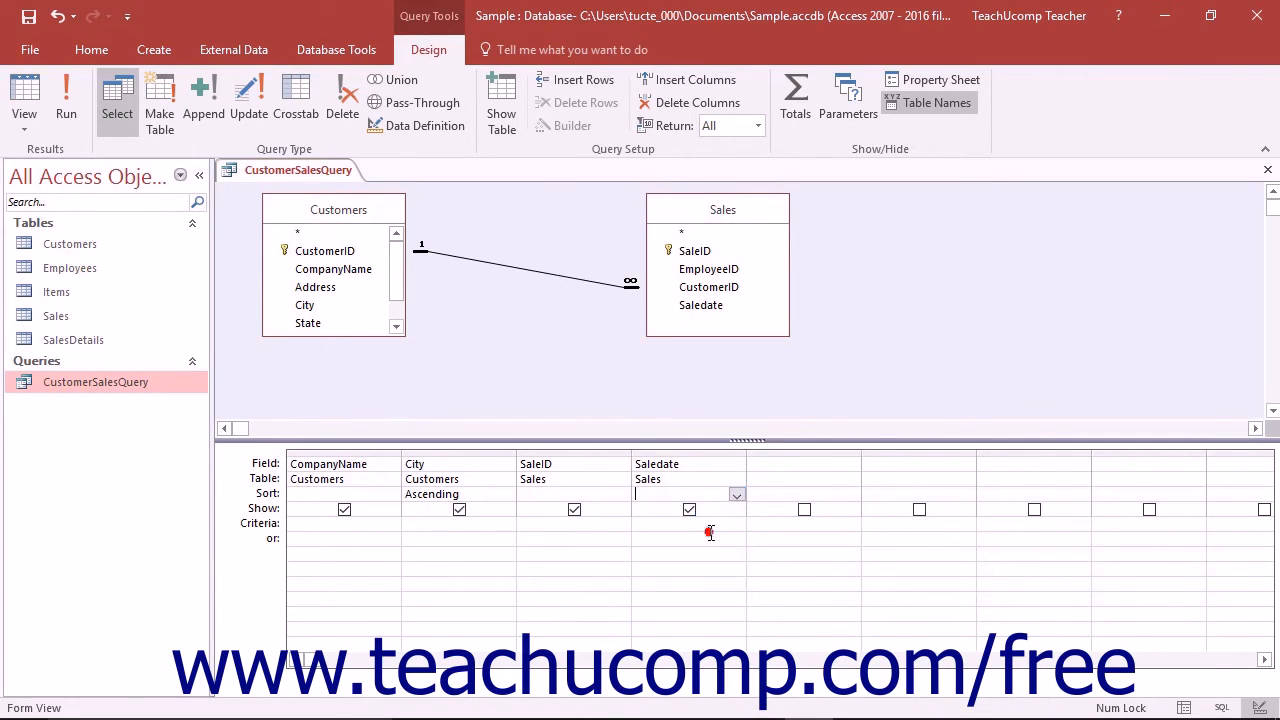
{"action": "mouse_move", "coordinate": [628, 520]}
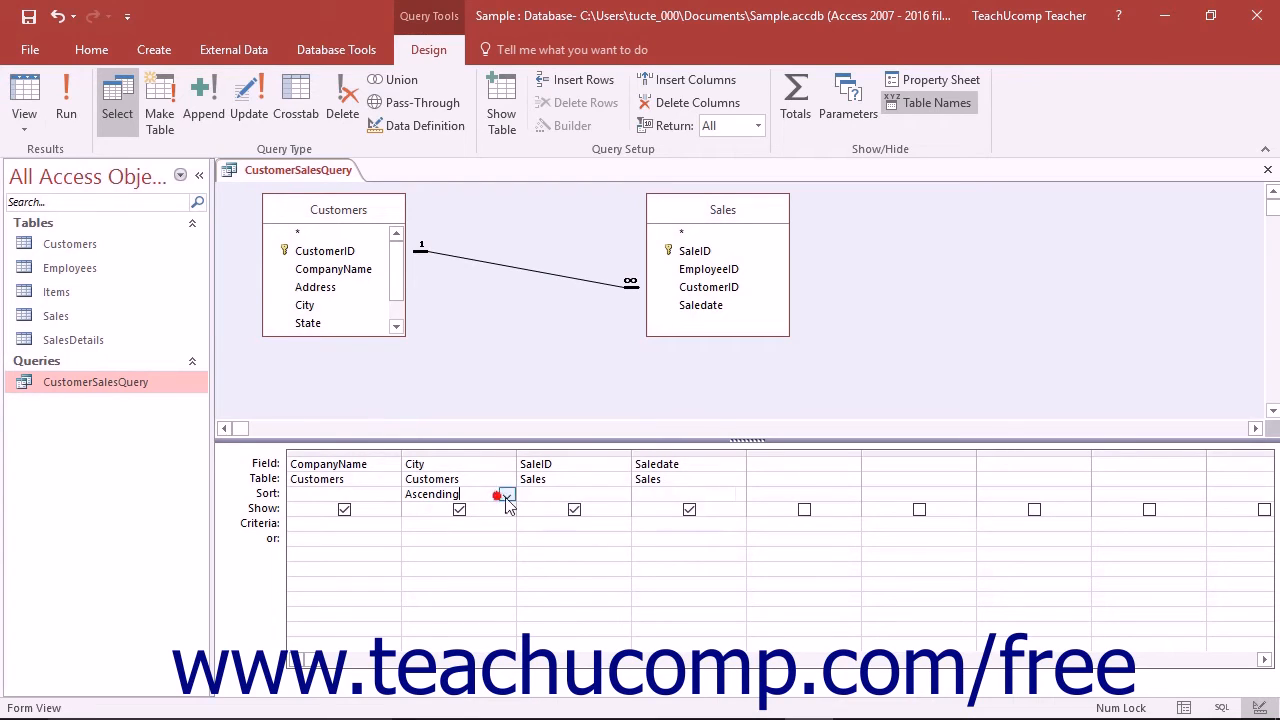
{"action": "left_click", "coordinate": [506, 492]}
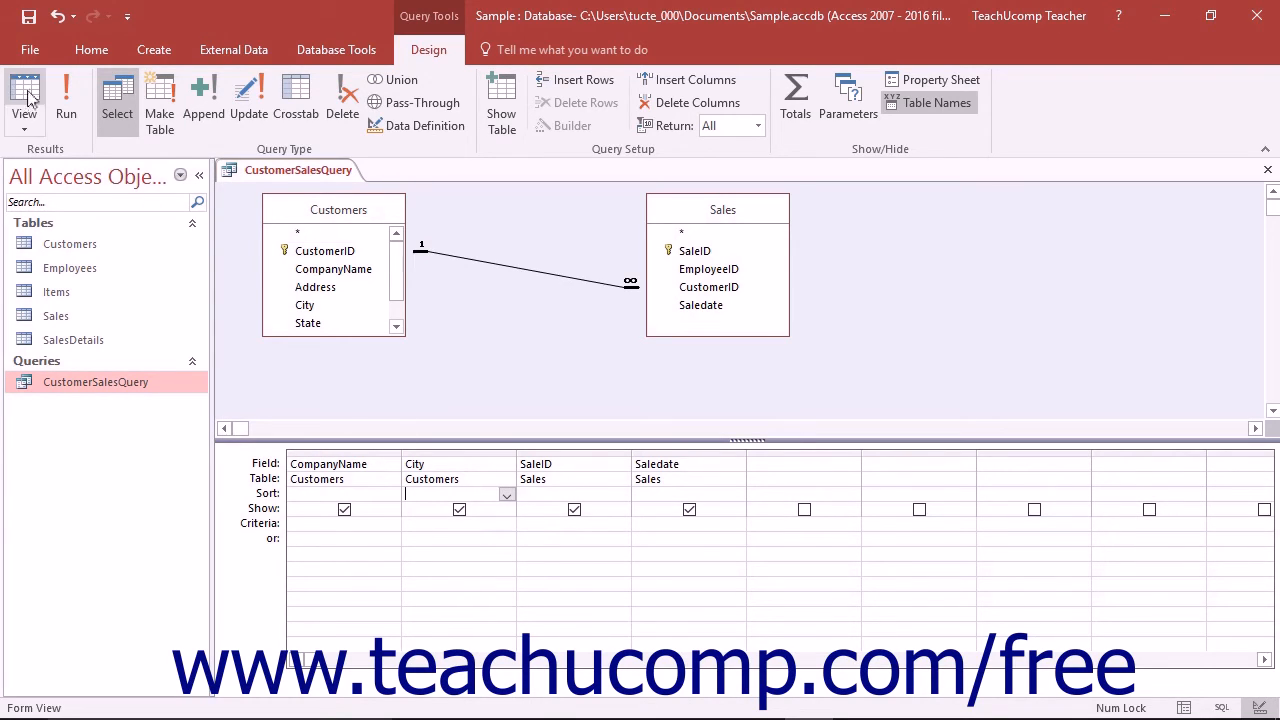
Switch to Datasheet View and sort the rows A to Z by CompanyName
{"action": "left_click", "coordinate": [24, 96]}
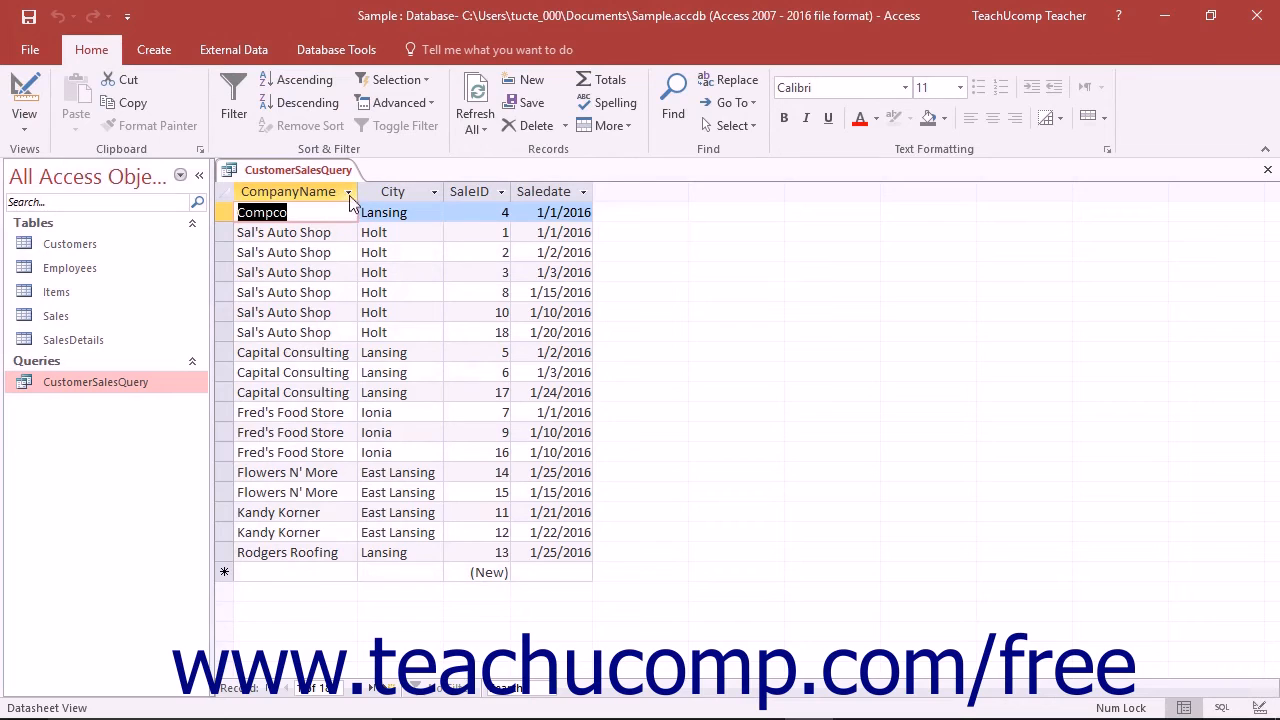
{"action": "left_click", "coordinate": [348, 192]}
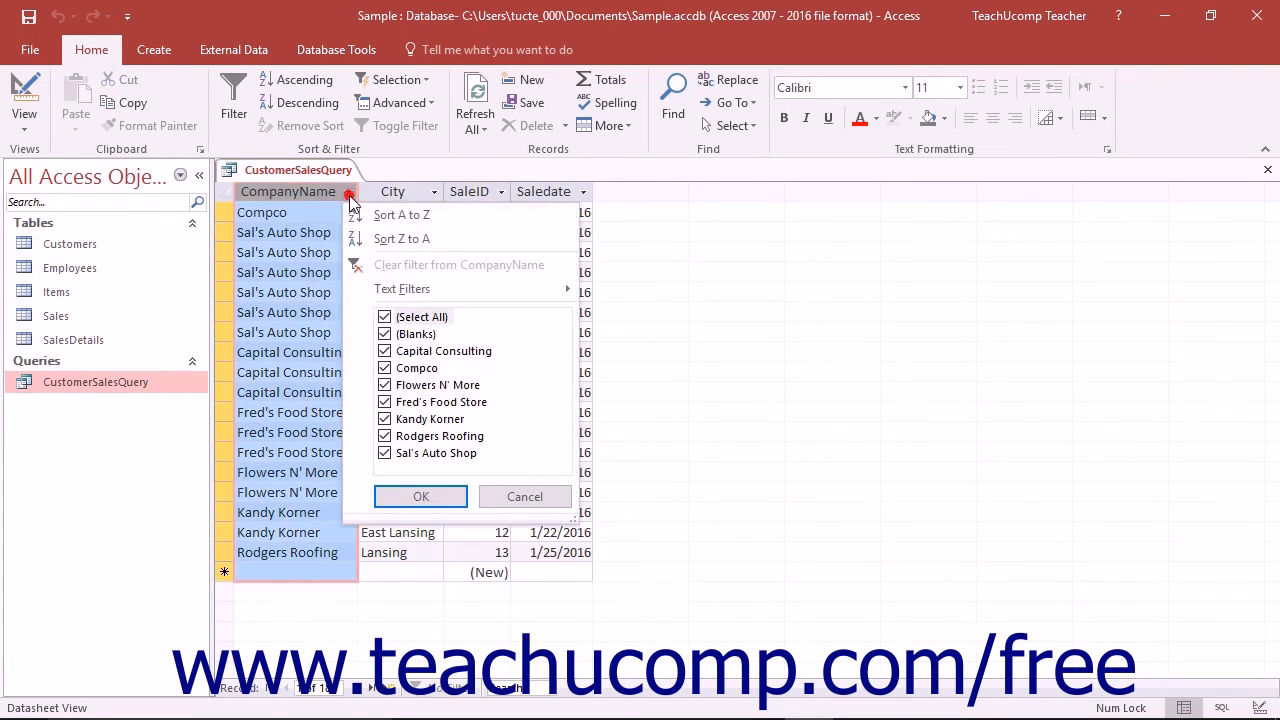
{"action": "mouse_move", "coordinate": [400, 214]}
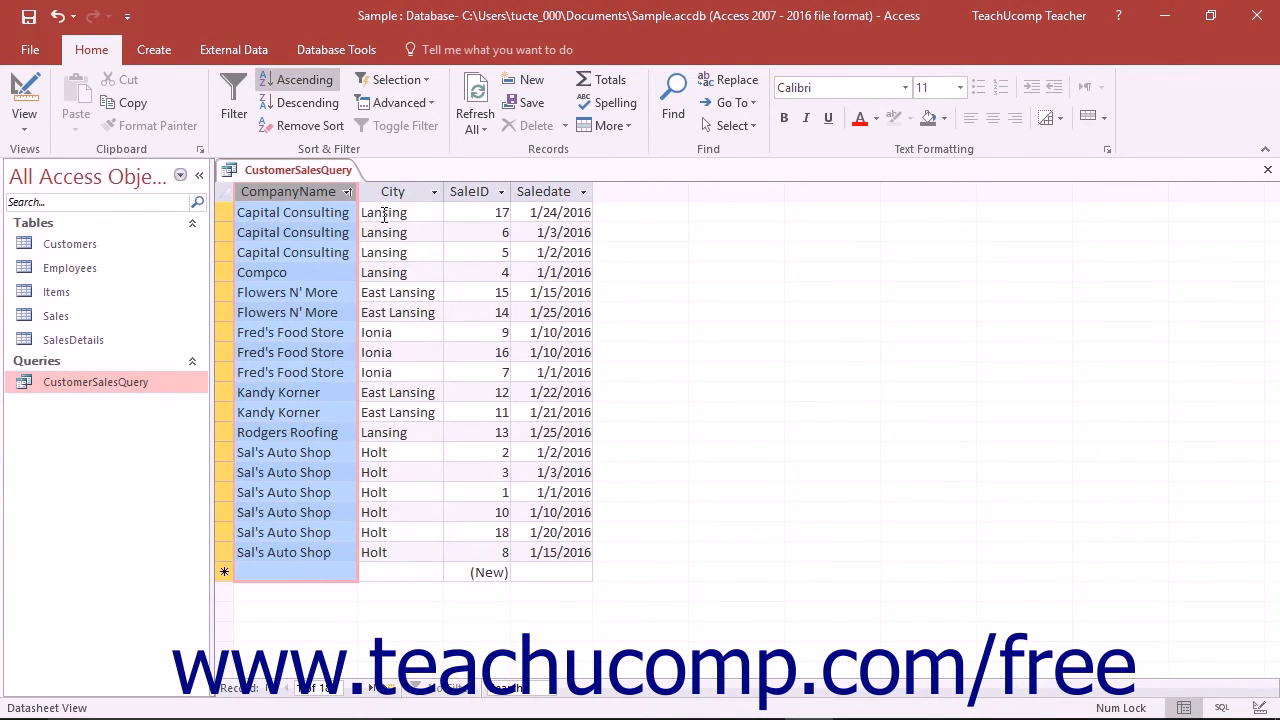
{"action": "mouse_move", "coordinate": [360, 210]}
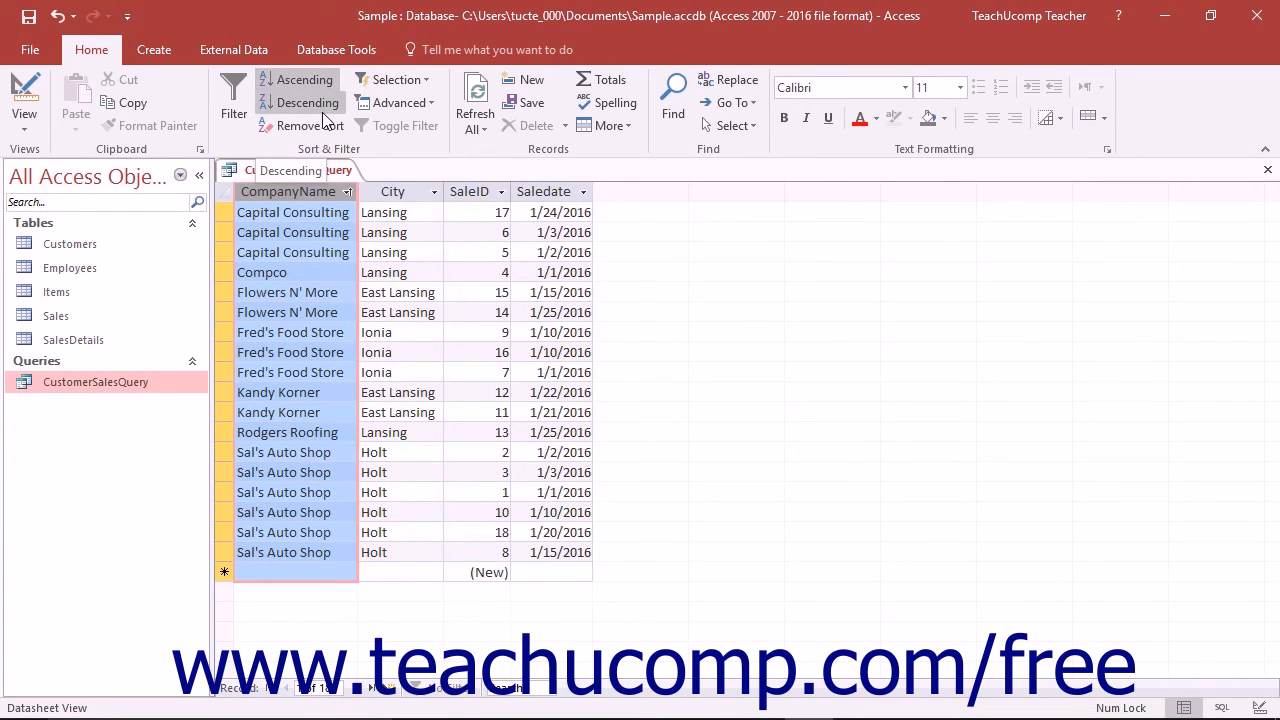
Sort the rows Z to A by CompanyName, clear the sort, and return to Design View
{"action": "left_click", "coordinate": [304, 102]}
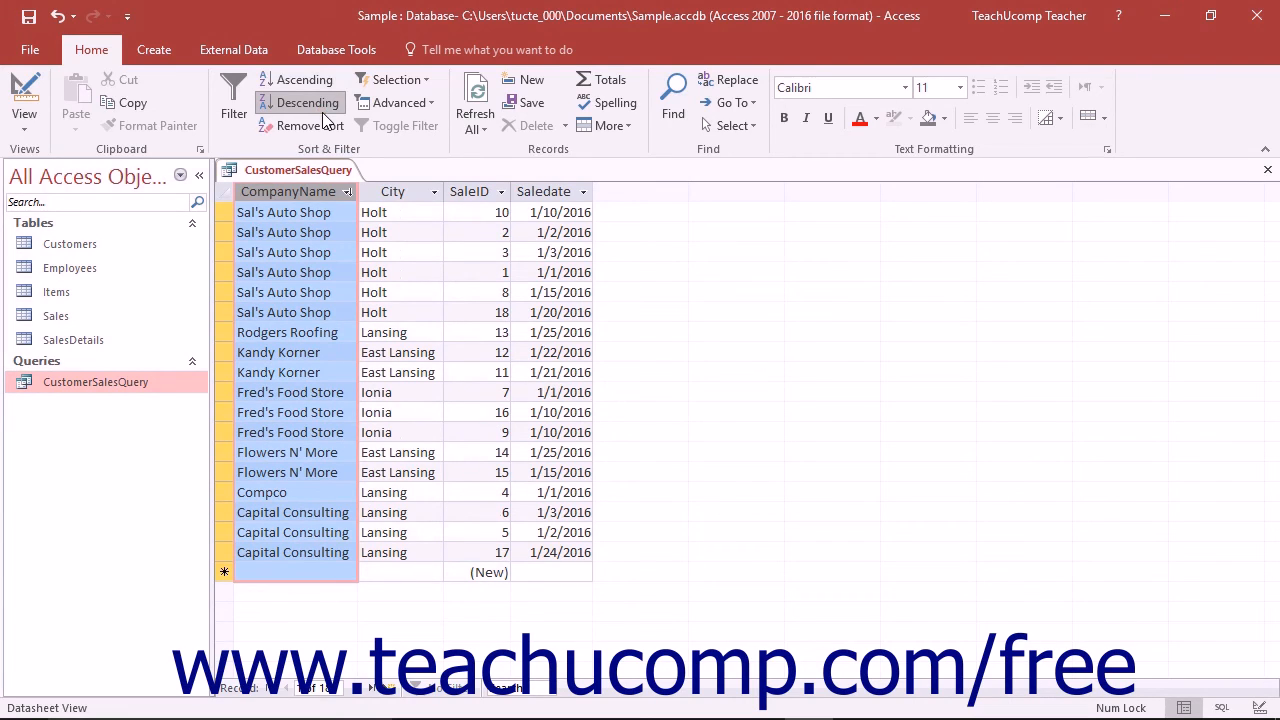
{"action": "mouse_move", "coordinate": [310, 124]}
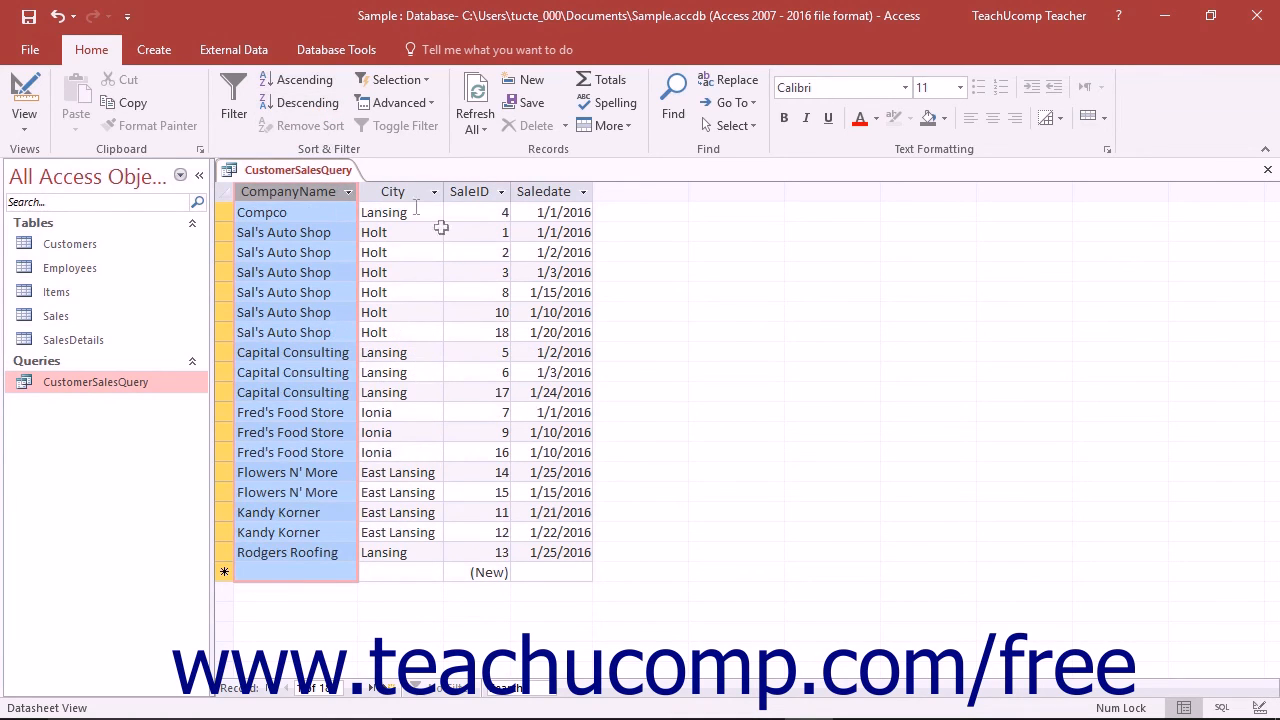
{"action": "left_click", "coordinate": [24, 90]}
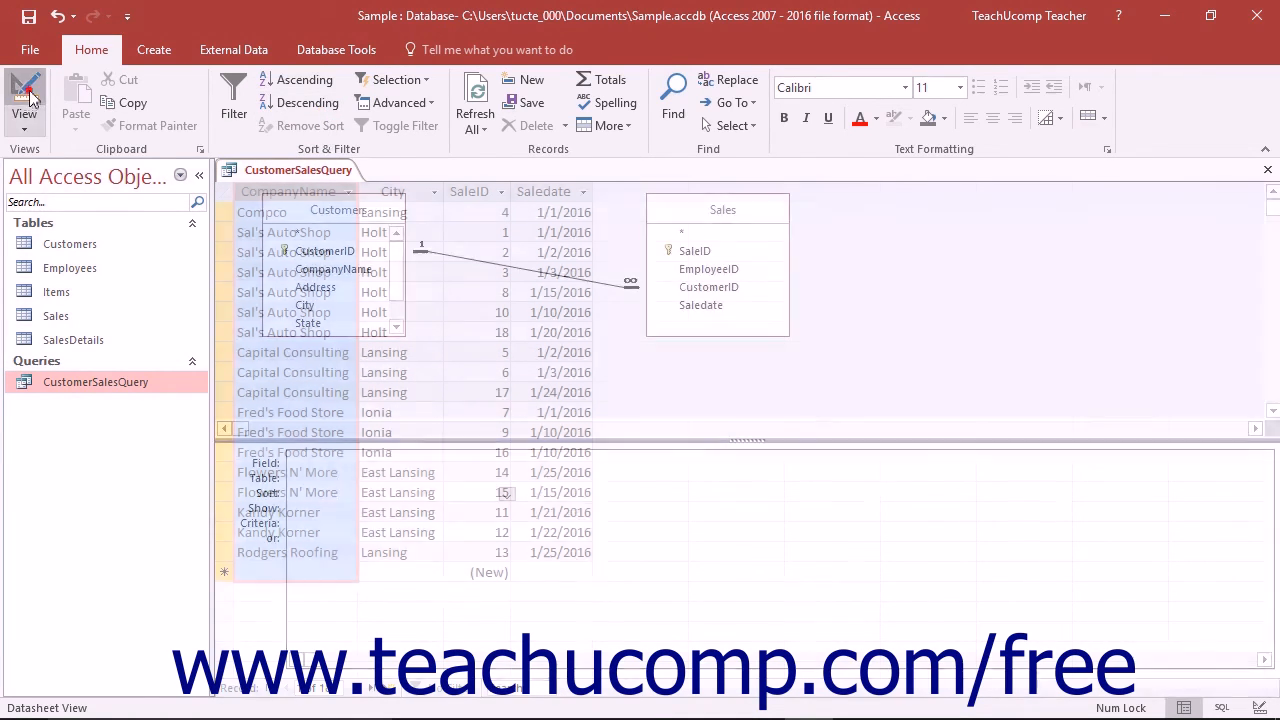